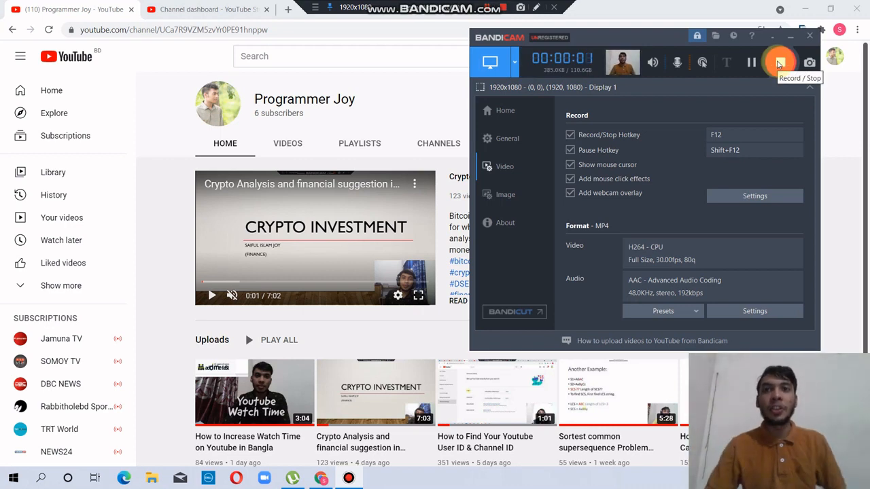
Search Google for 'code' in a new tab and reach codeblocks.org.
{"action": "left_click", "coordinate": [780, 62]}
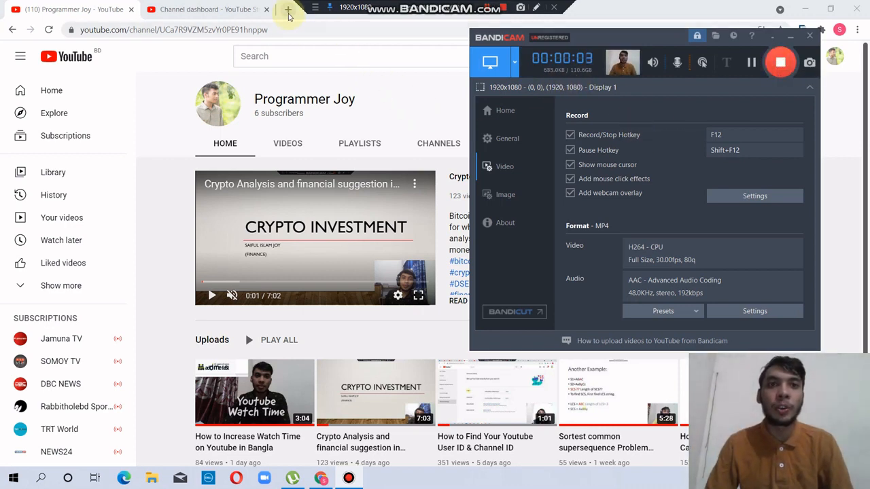
{"action": "left_click", "coordinate": [286, 10]}
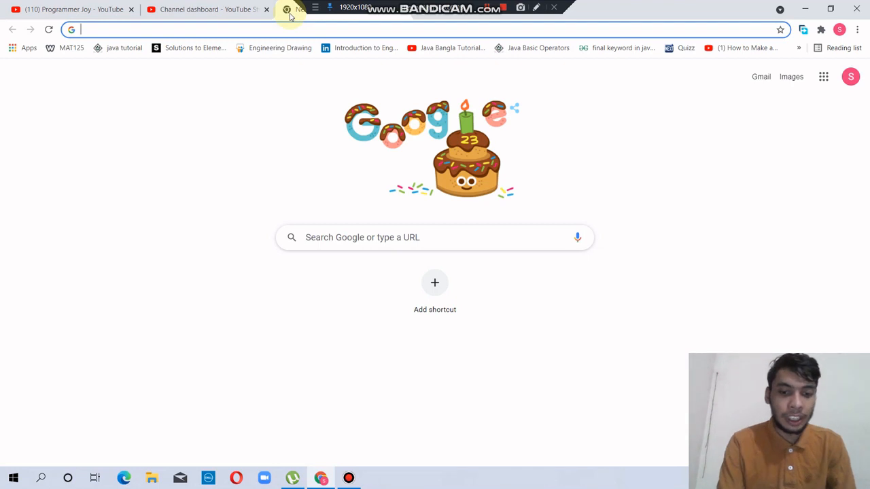
{"action": "type", "text": "codeblocks.org"}
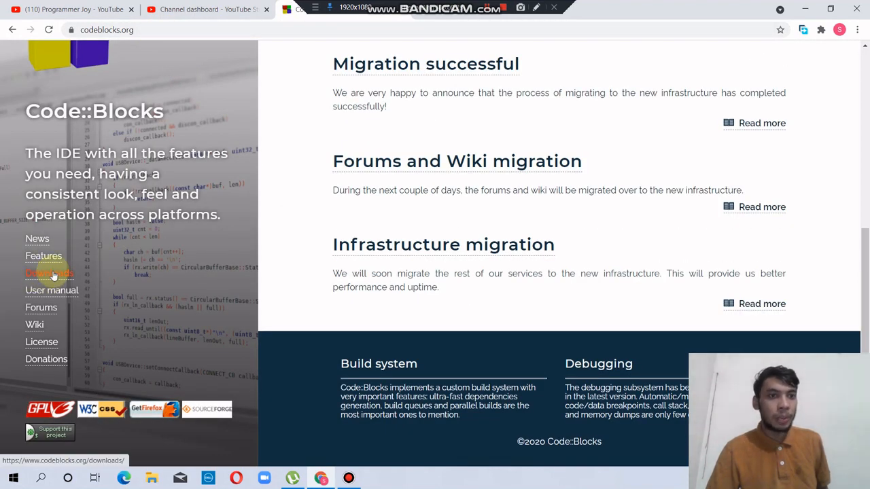
Go to Downloads and the binary release downloads page.
{"action": "left_click", "coordinate": [49, 273]}
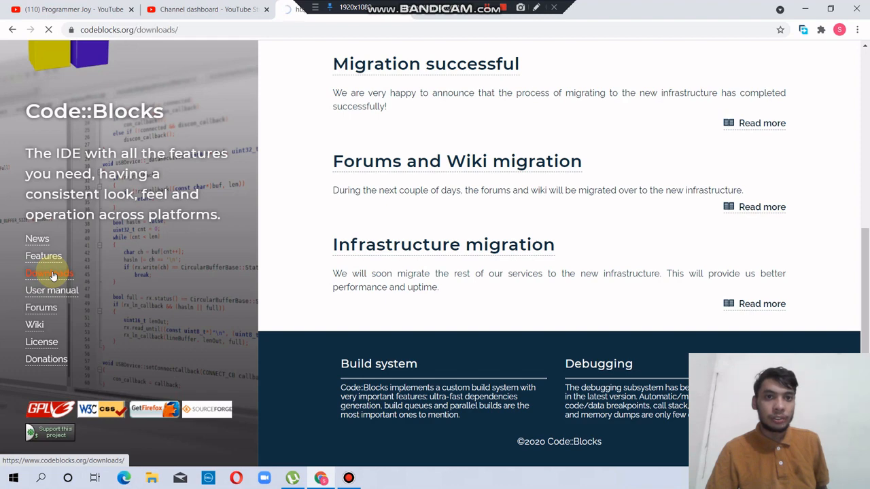
{"action": "left_click", "coordinate": [49, 271]}
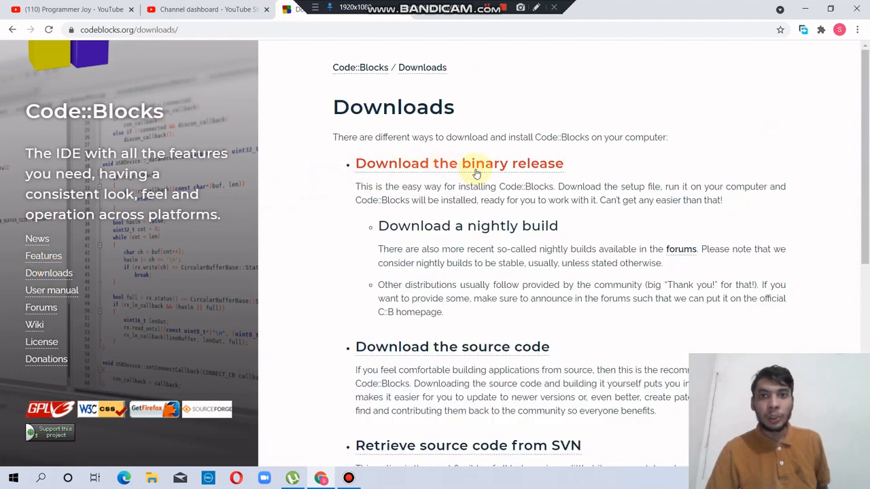
{"action": "left_click", "coordinate": [471, 163]}
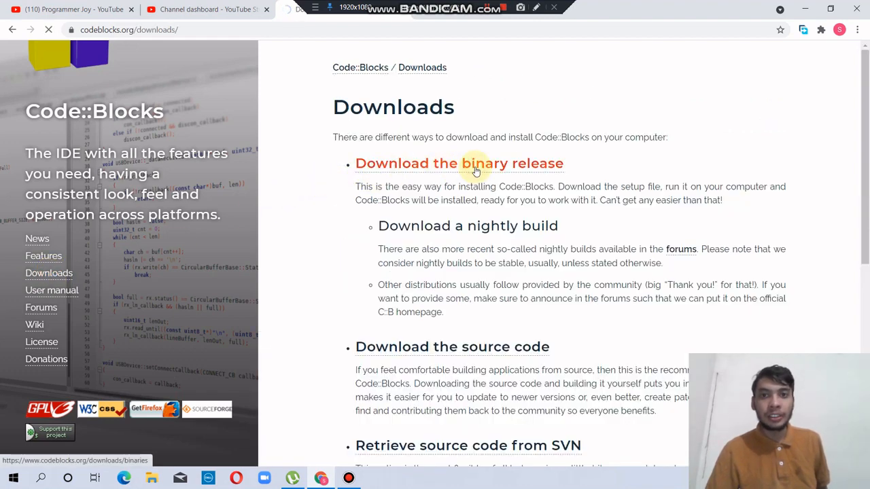
{"action": "left_click", "coordinate": [459, 163]}
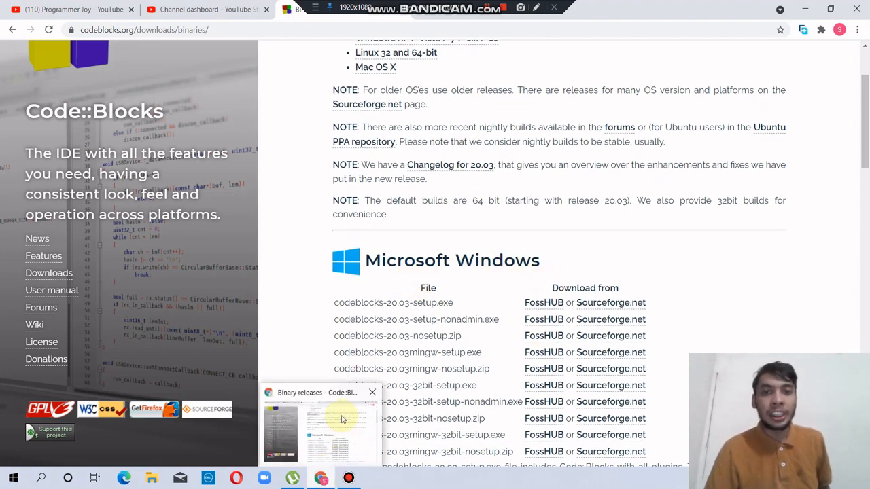
Scroll to the Microsoft Windows table and locate the codeblocks-20.03mingw-setup file.
{"action": "scroll", "scroll_direction": "down", "scroll_amount": 3}
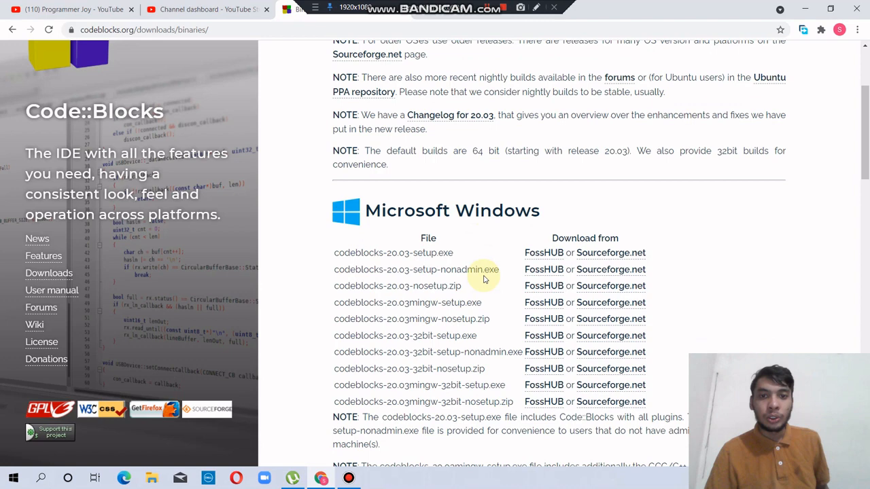
{"action": "scroll", "scroll_direction": "down", "scroll_amount": 3}
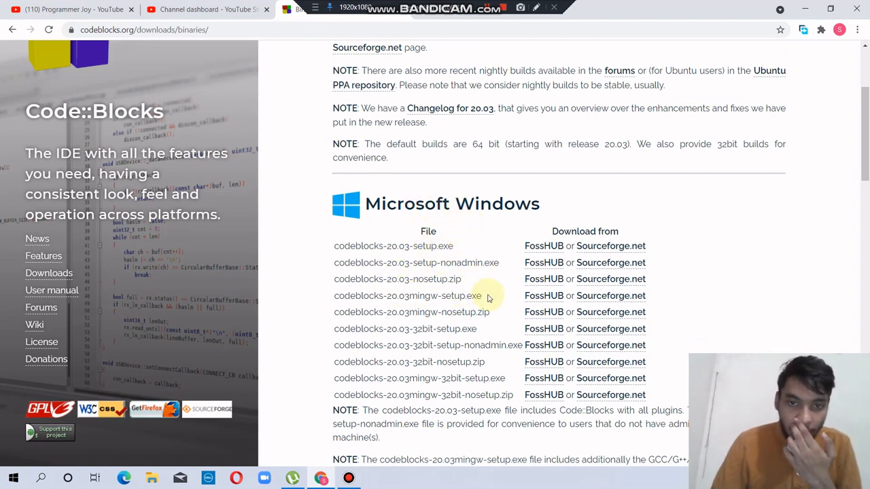
{"action": "scroll", "scroll_direction": "down", "scroll_amount": 3}
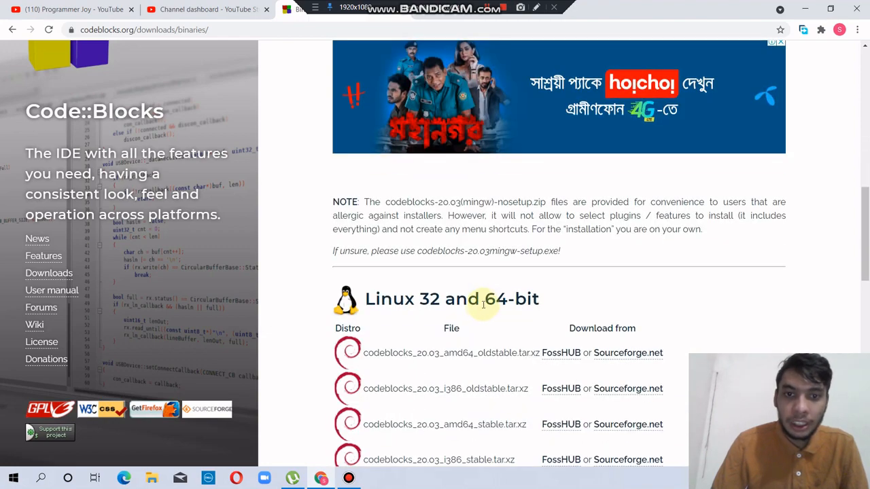
{"action": "scroll", "scroll_direction": "down", "scroll_amount": 3}
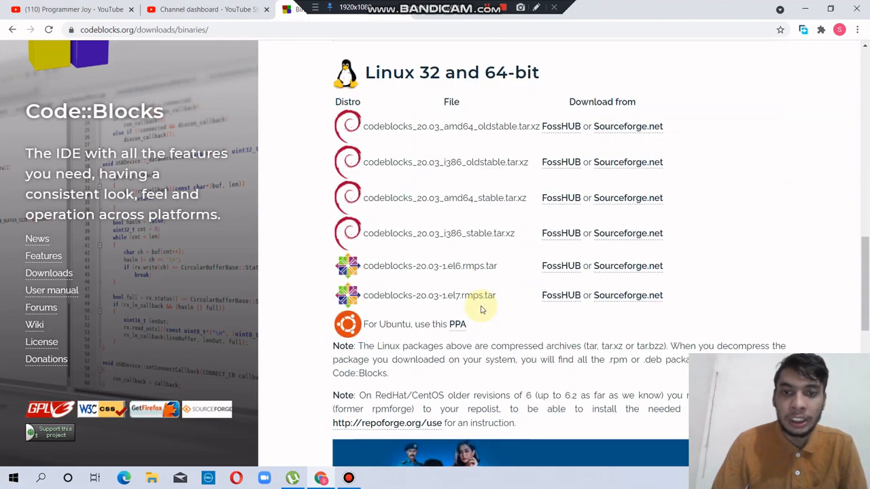
{"action": "scroll", "scroll_direction": "down", "scroll_amount": 3}
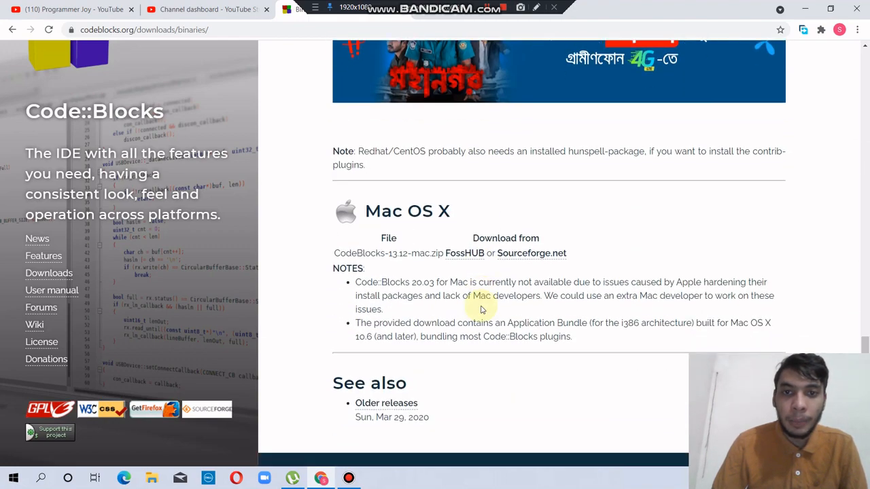
{"action": "scroll", "scroll_direction": "up", "scroll_amount": 3}
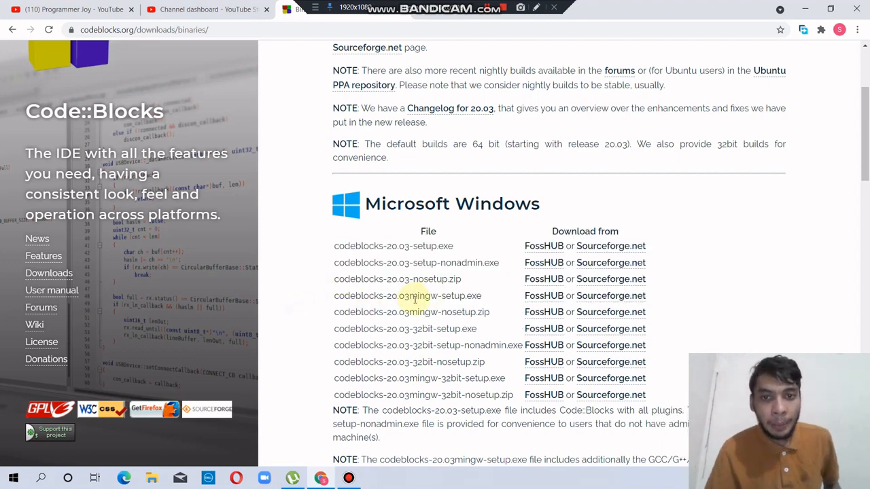
{"action": "double_click", "coordinate": [424, 296]}
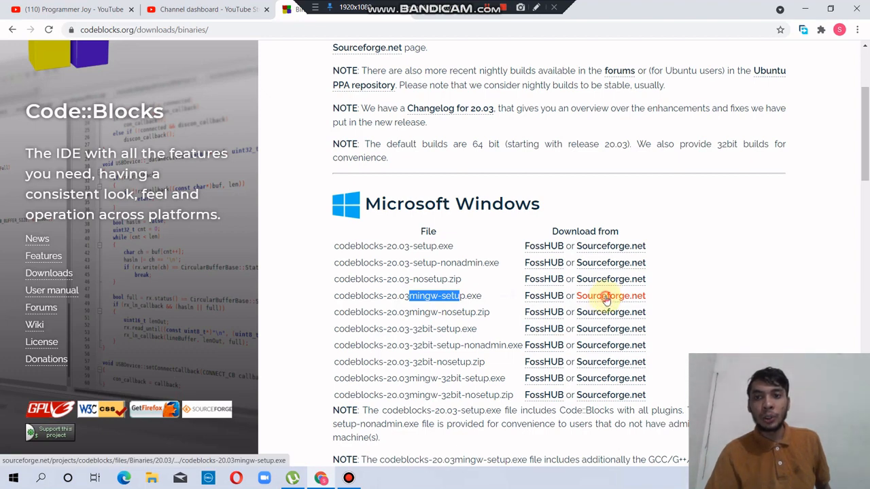
Download codeblocks-20.03mingw-setup from Sourceforge, keep it, and launch the installer.
{"action": "left_click", "coordinate": [610, 296]}
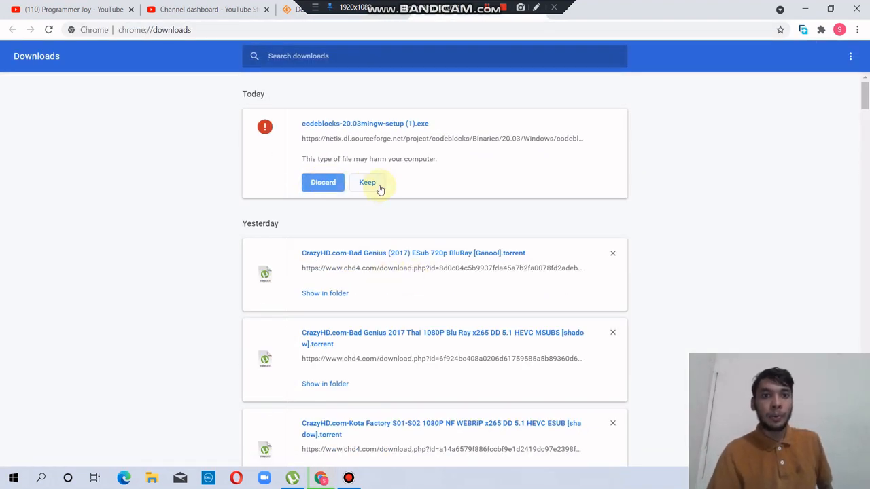
{"action": "left_click", "coordinate": [367, 183]}
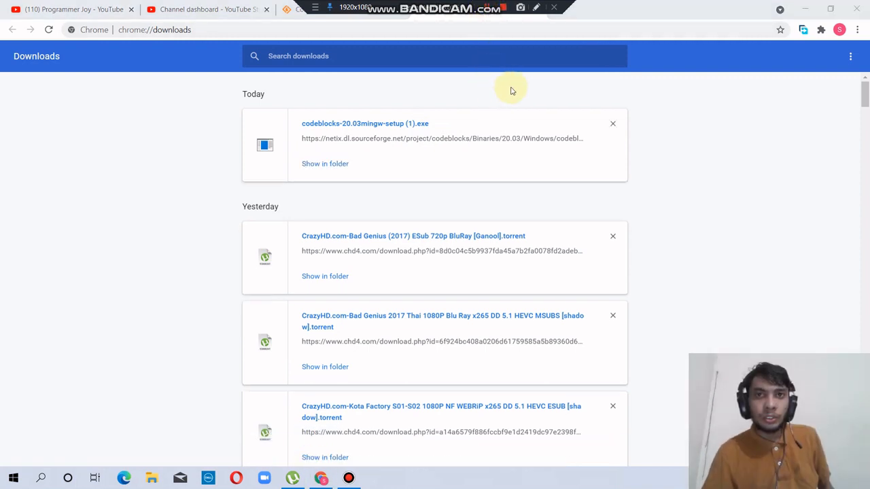
{"action": "mouse_move", "coordinate": [290, 125]}
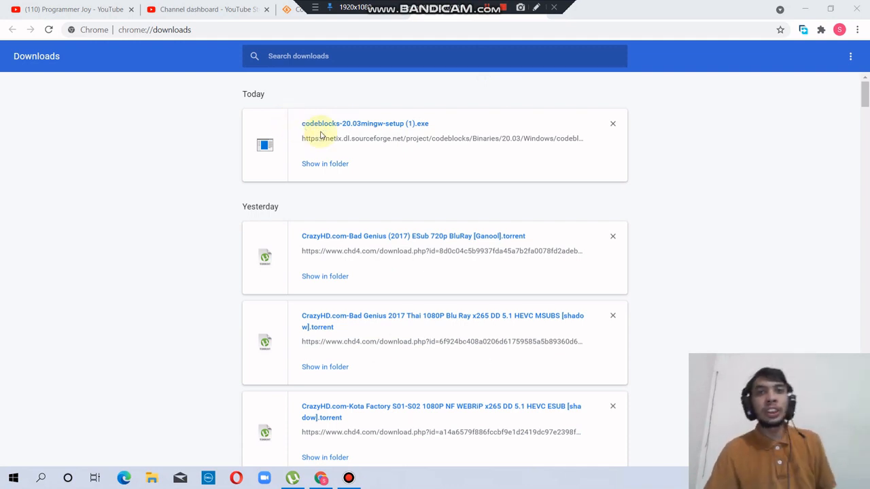
{"action": "mouse_move", "coordinate": [375, 128]}
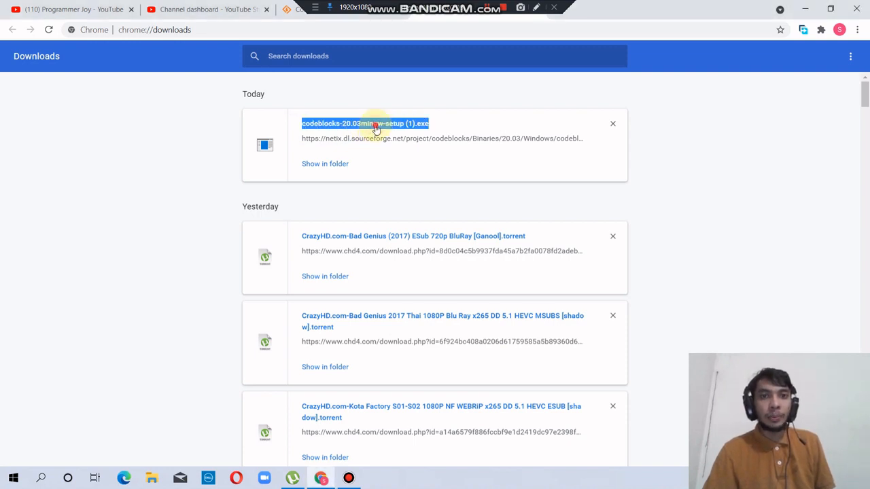
{"action": "left_click", "coordinate": [325, 163]}
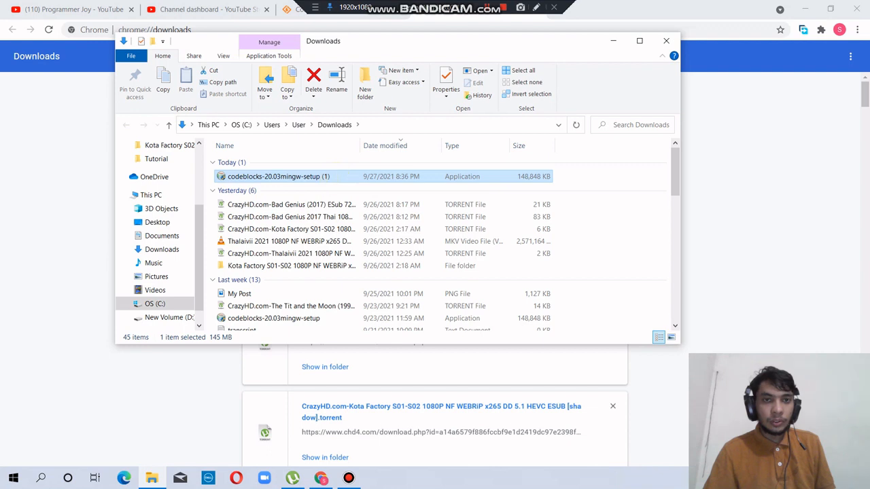
{"action": "double_click", "coordinate": [279, 177]}
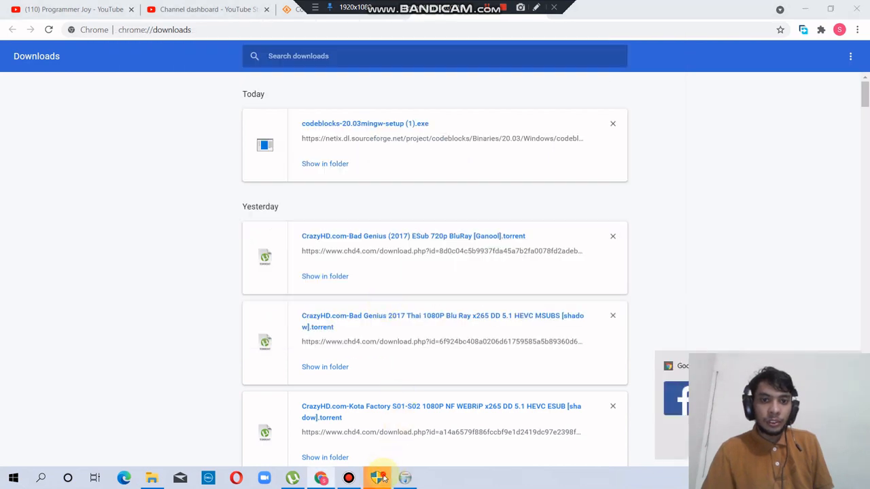
Run the setup with Full install including MinGW Compiler Suite into the default C:\Program Files\CodeBlocks folder.
{"action": "left_click", "coordinate": [378, 479]}
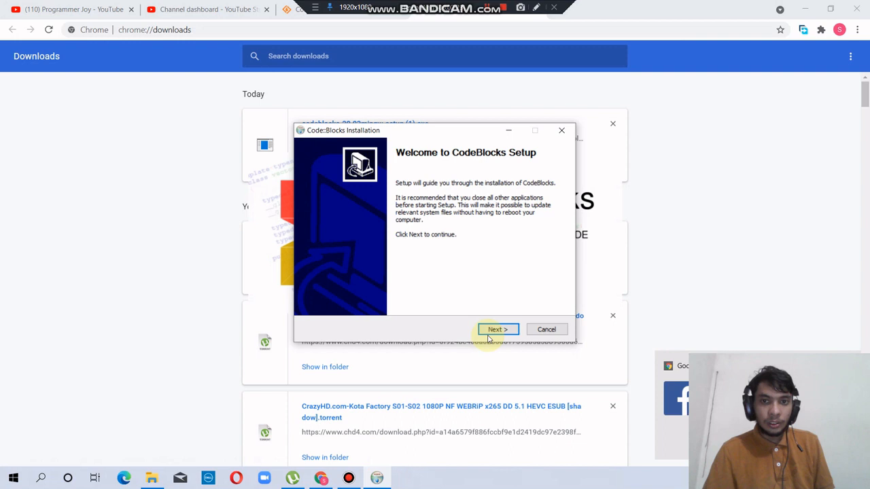
{"action": "left_click", "coordinate": [497, 330]}
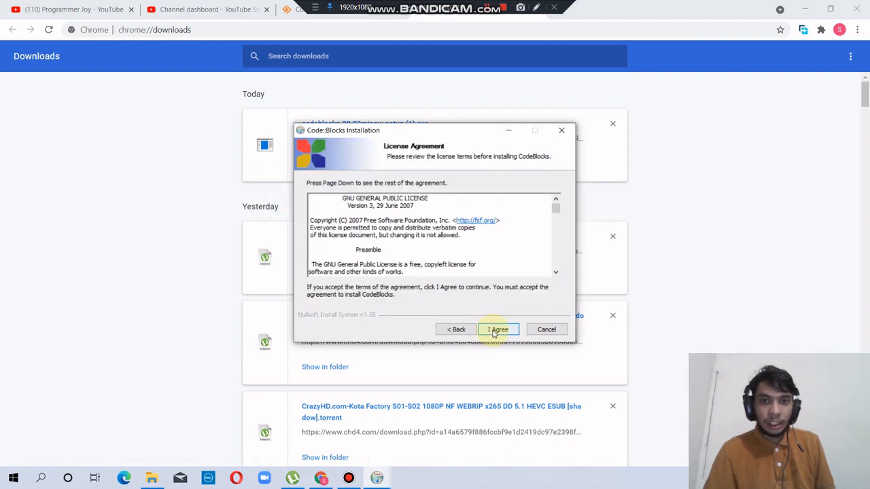
{"action": "left_click", "coordinate": [498, 330]}
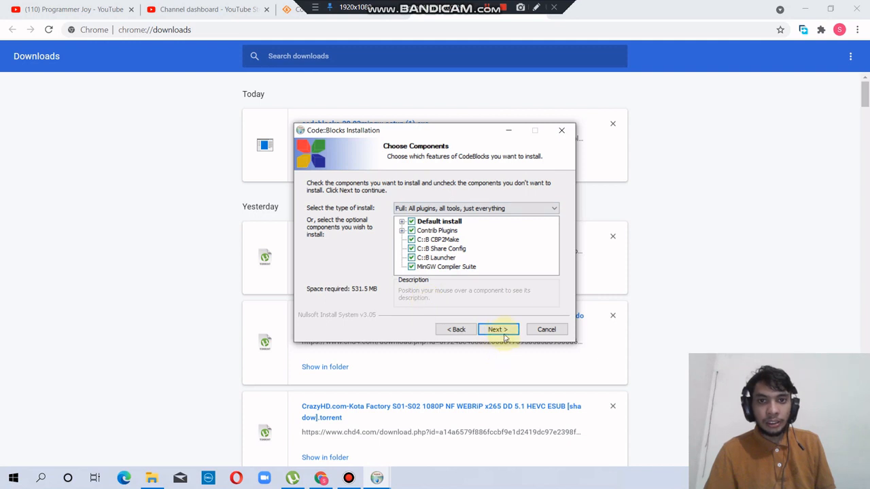
{"action": "left_click", "coordinate": [498, 329]}
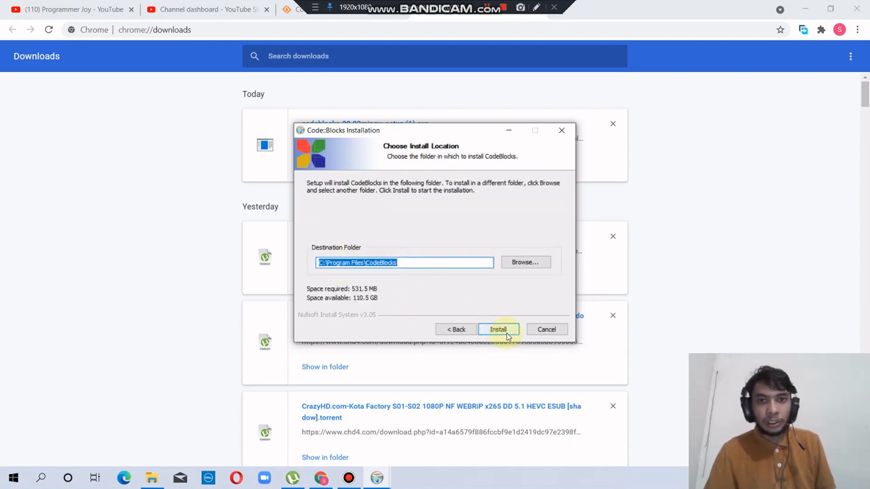
{"action": "left_click", "coordinate": [498, 330]}
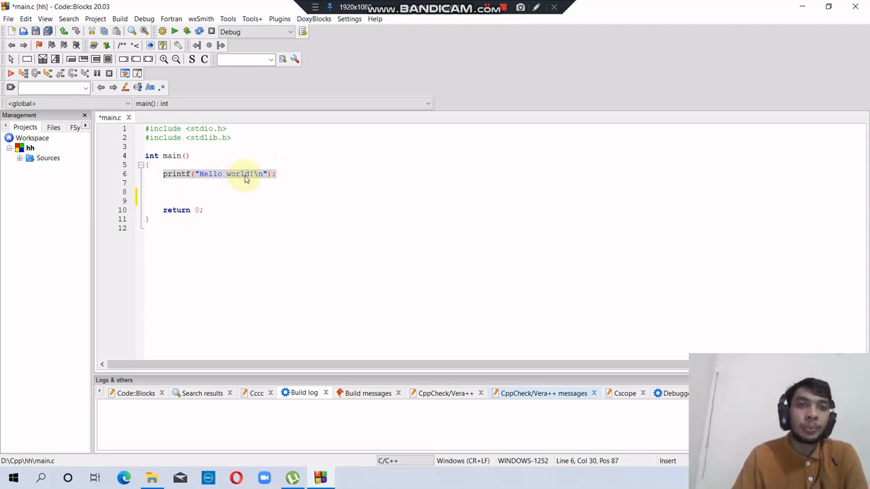
Save main.c and build and run the Hello world program, which fails to find the compiler.
{"action": "left_click", "coordinate": [190, 32]}
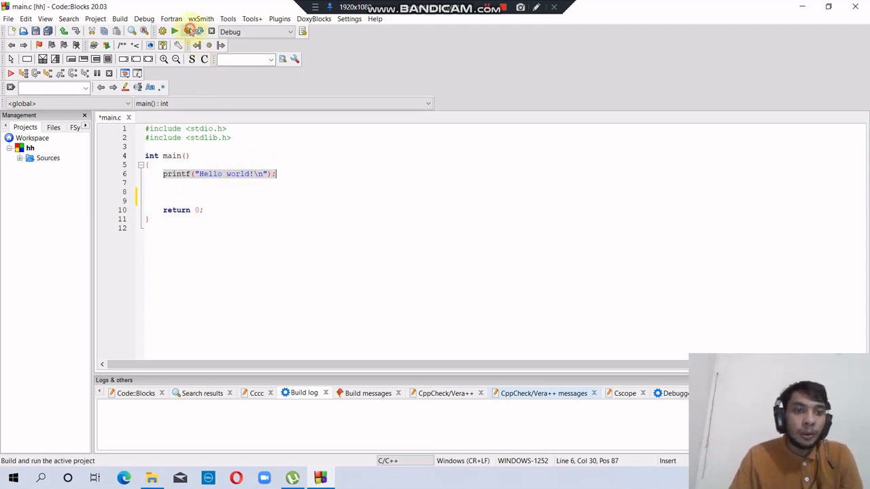
{"action": "left_click", "coordinate": [174, 31]}
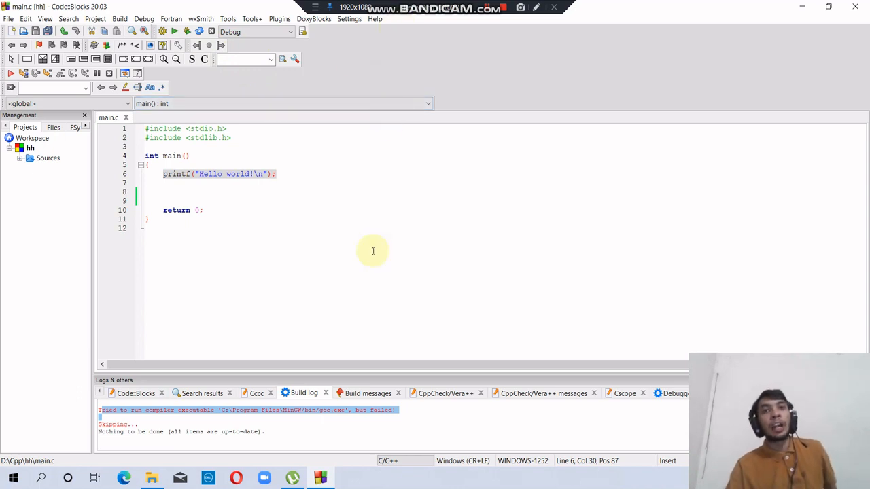
{"action": "mouse_move", "coordinate": [349, 19]}
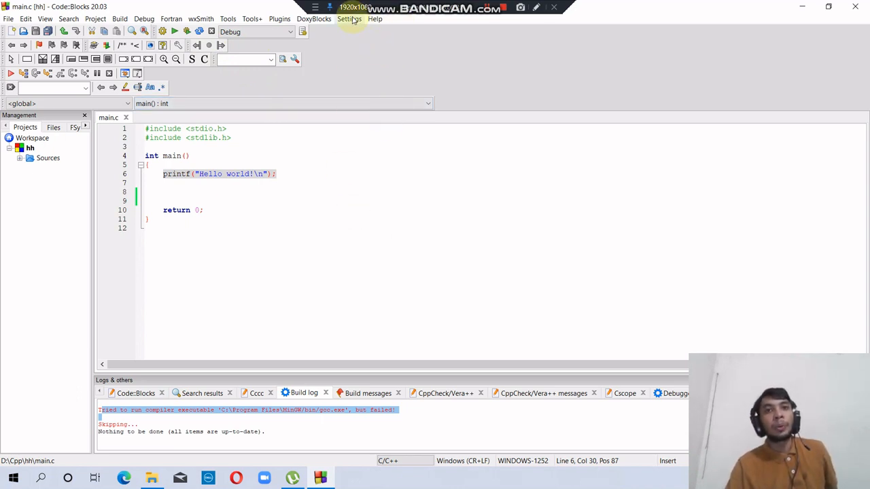
Auto-detect the GNU GCC toolchain directory as C:\Program Files\CodeBlocks\MinGW in Compiler settings and confirm.
{"action": "left_click", "coordinate": [349, 19]}
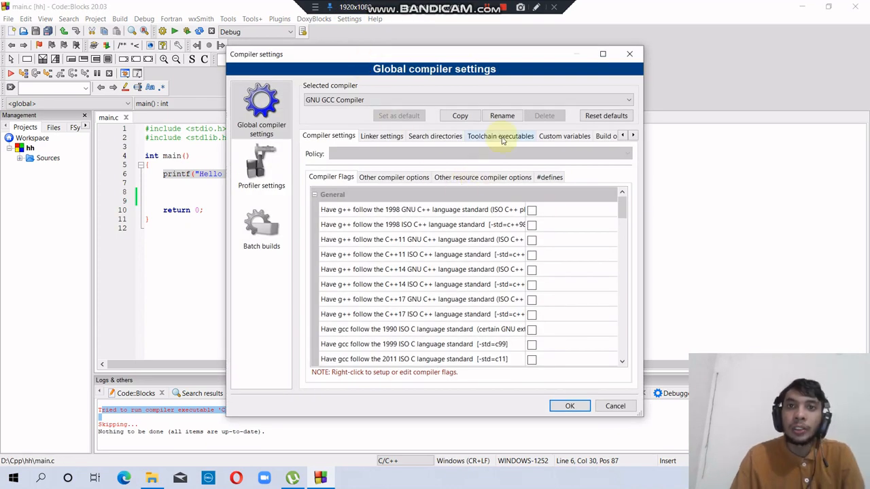
{"action": "left_click", "coordinate": [500, 136]}
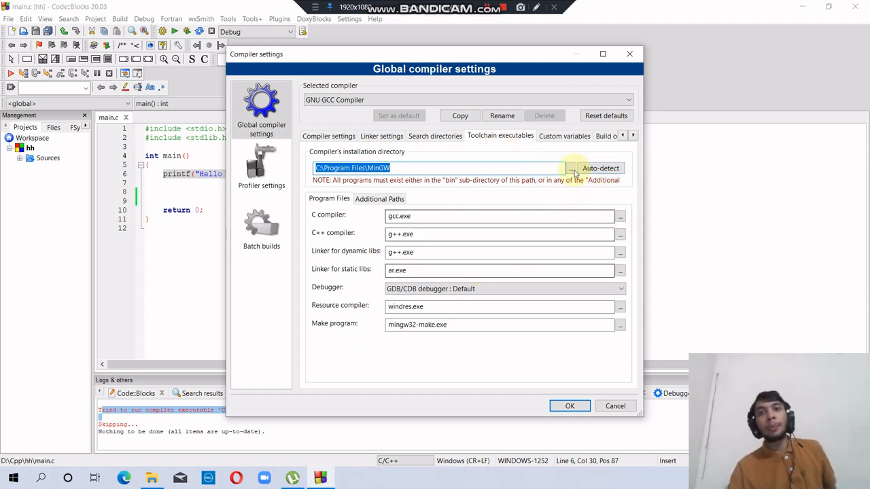
{"action": "left_click", "coordinate": [601, 169]}
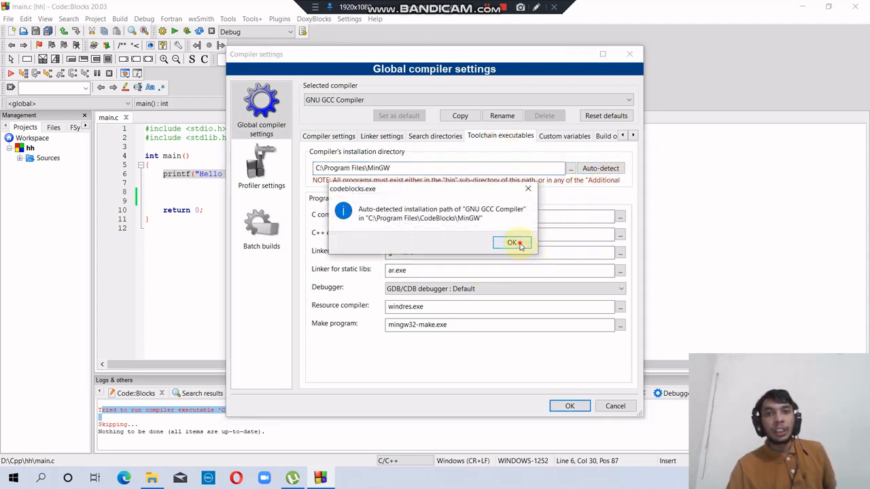
{"action": "left_click", "coordinate": [513, 242]}
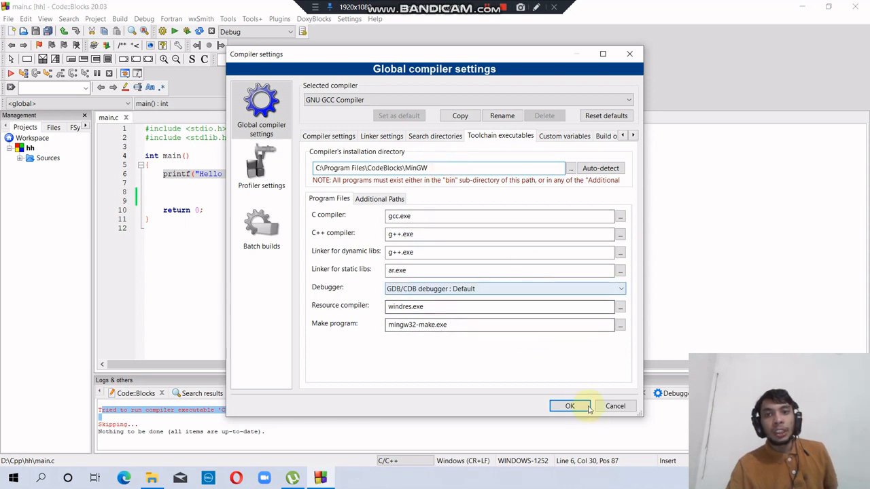
{"action": "mouse_move", "coordinate": [570, 405]}
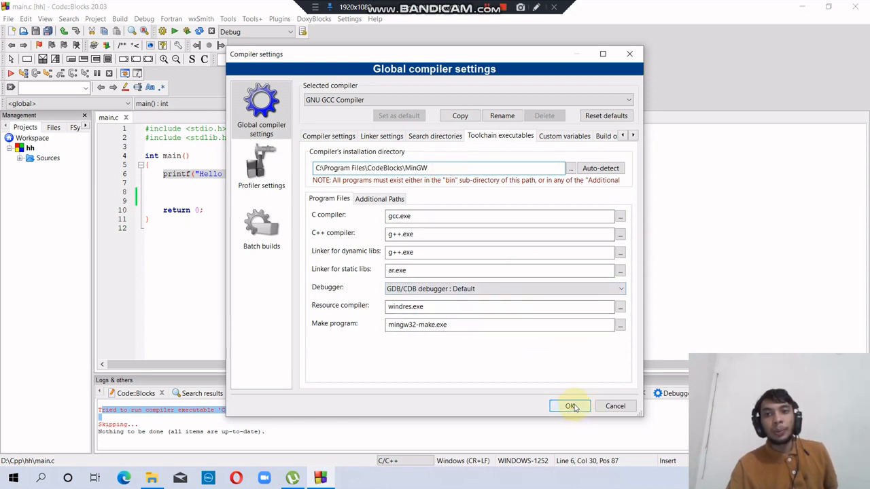
{"action": "left_click", "coordinate": [570, 405]}
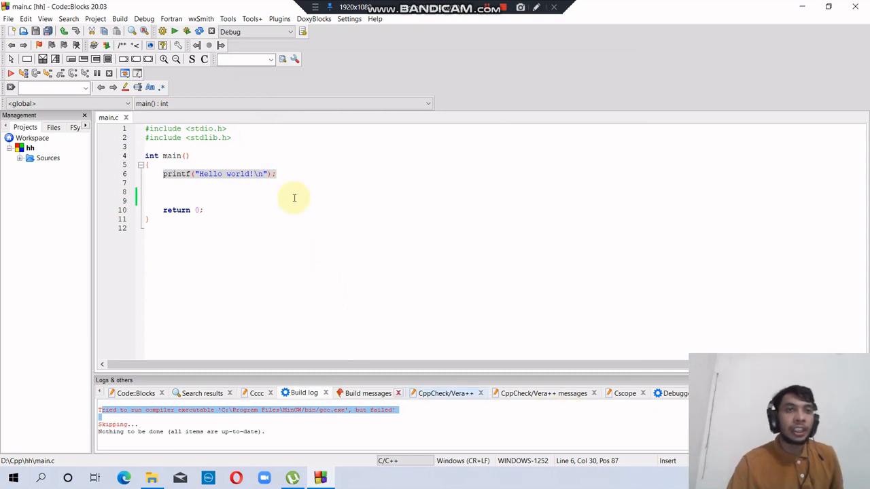
Build and run again so the console prints Hello world! and returns 0.
{"action": "left_click", "coordinate": [188, 31]}
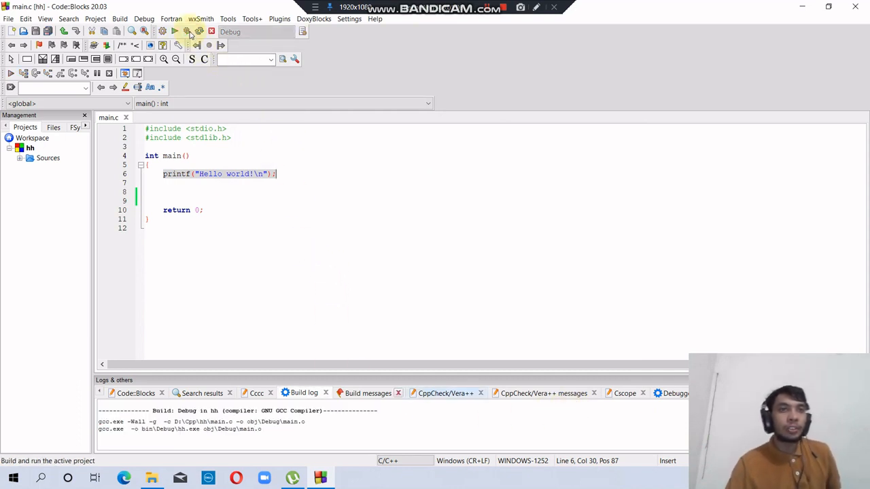
{"action": "left_click", "coordinate": [174, 32]}
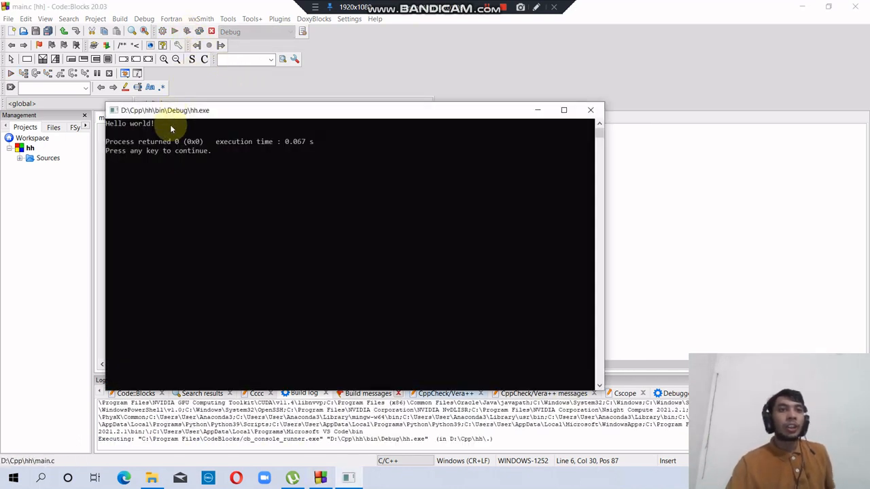